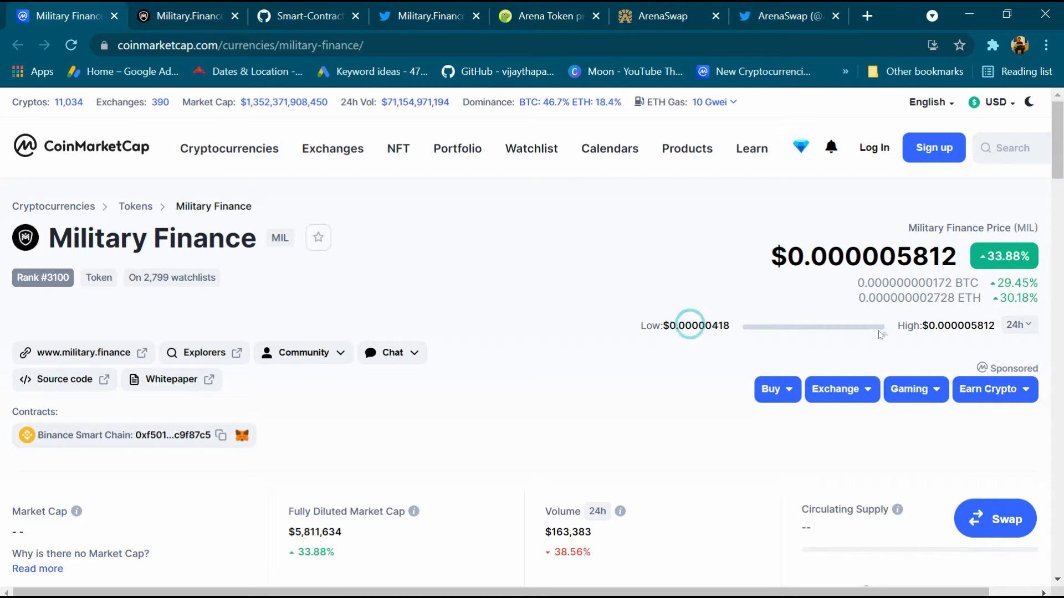
- Review the MIL CoinMarketCap stats, highlighting figures such as the 24h trading volume
{"action": "double_click", "coordinate": [959, 325]}
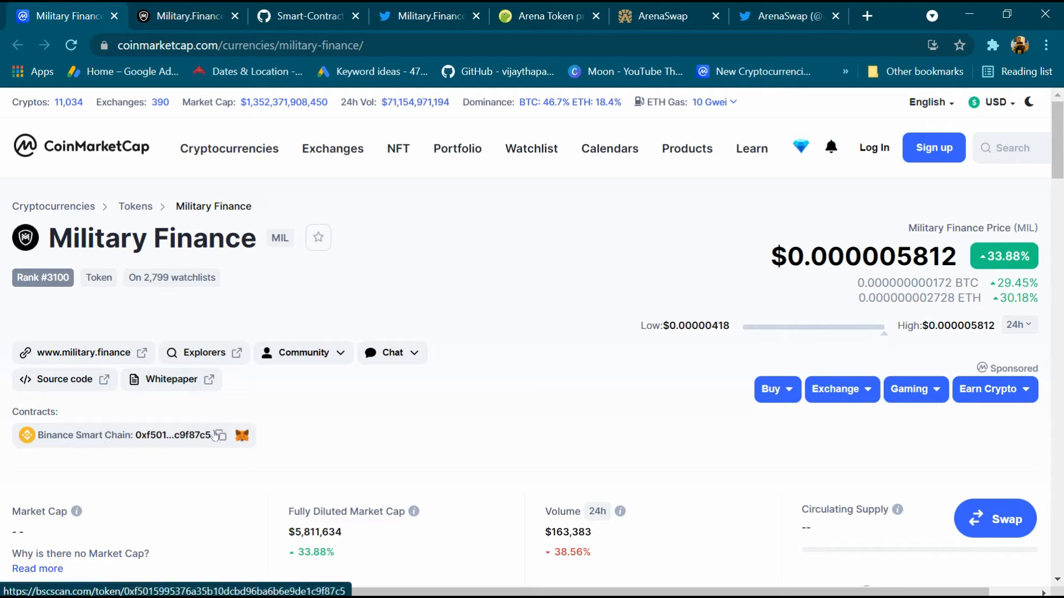
{"action": "scroll", "scroll_direction": "down", "scroll_amount": 3}
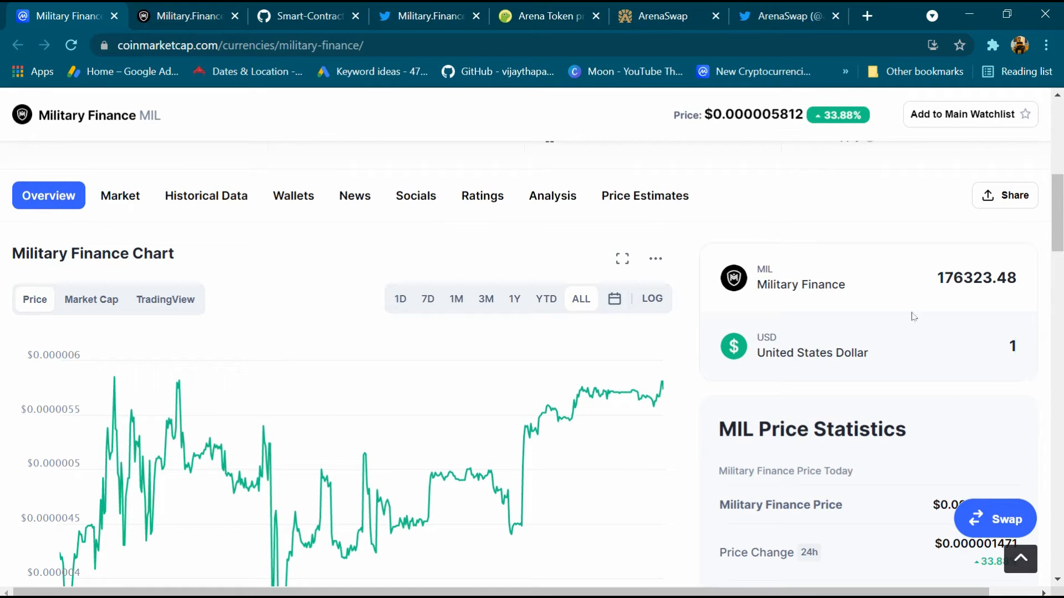
{"action": "double_click", "coordinate": [976, 279]}
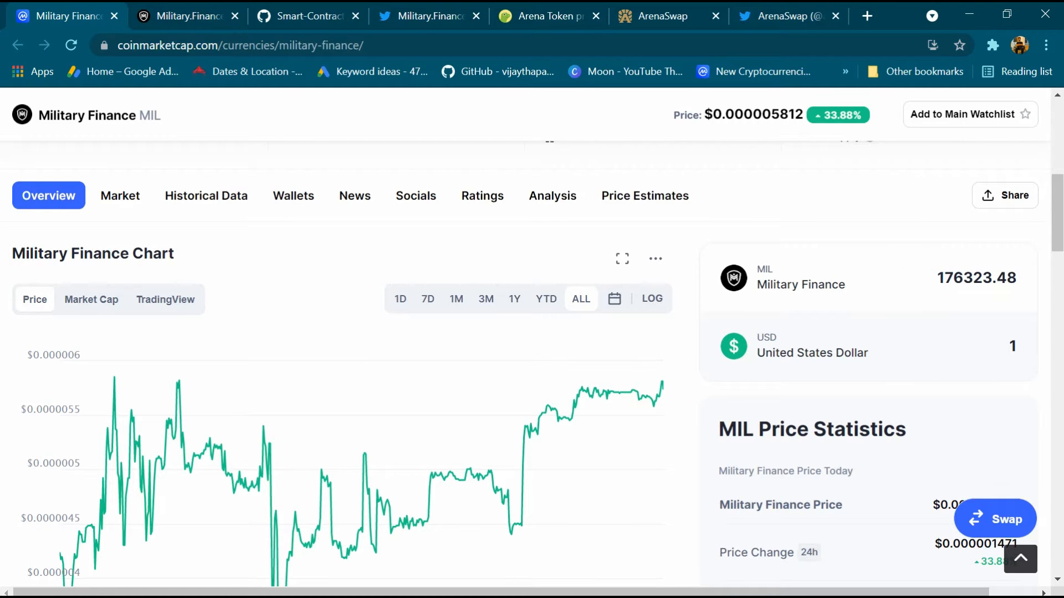
{"action": "scroll", "scroll_direction": "down", "scroll_amount": 3}
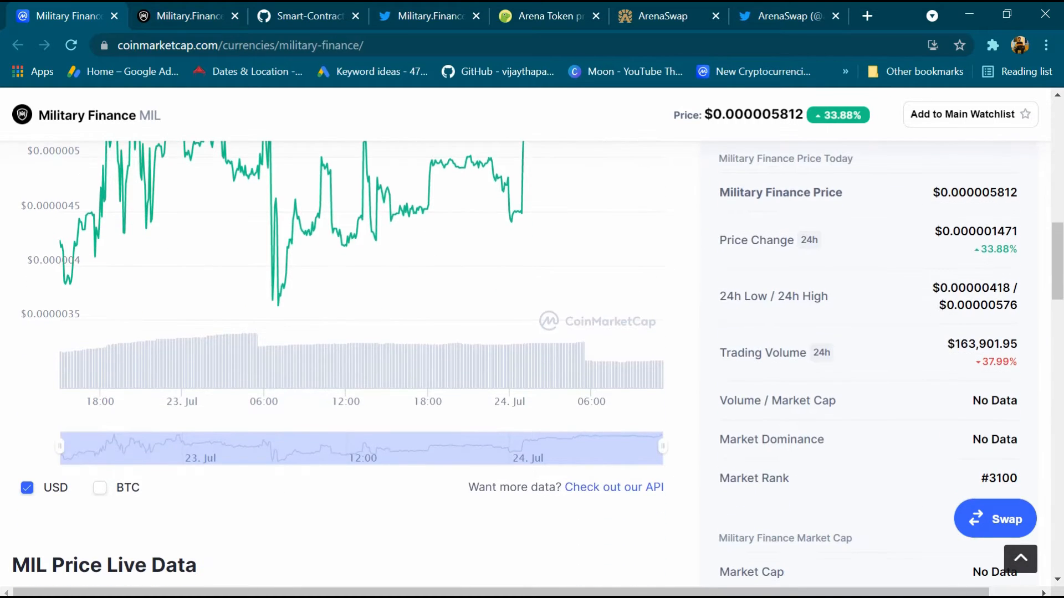
{"action": "double_click", "coordinate": [987, 344]}
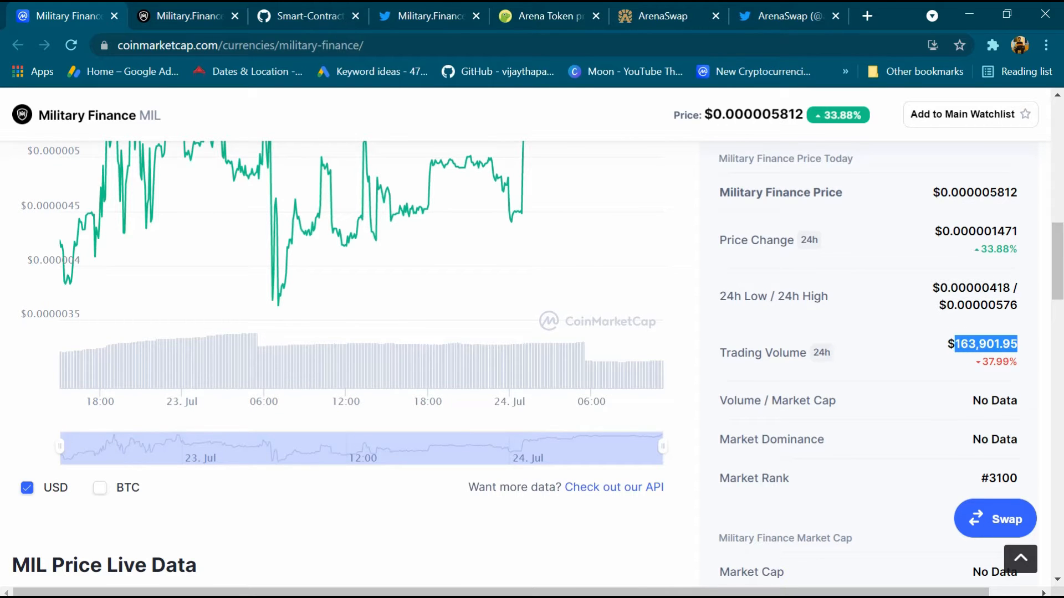
{"action": "scroll", "scroll_direction": "down", "scroll_amount": 3}
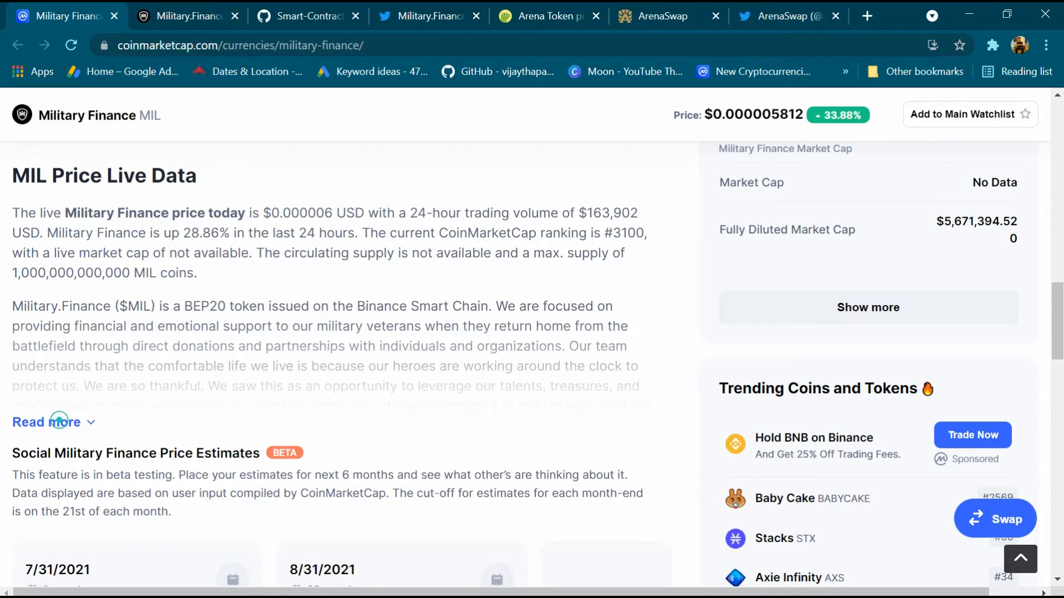
{"action": "left_click", "coordinate": [53, 422]}
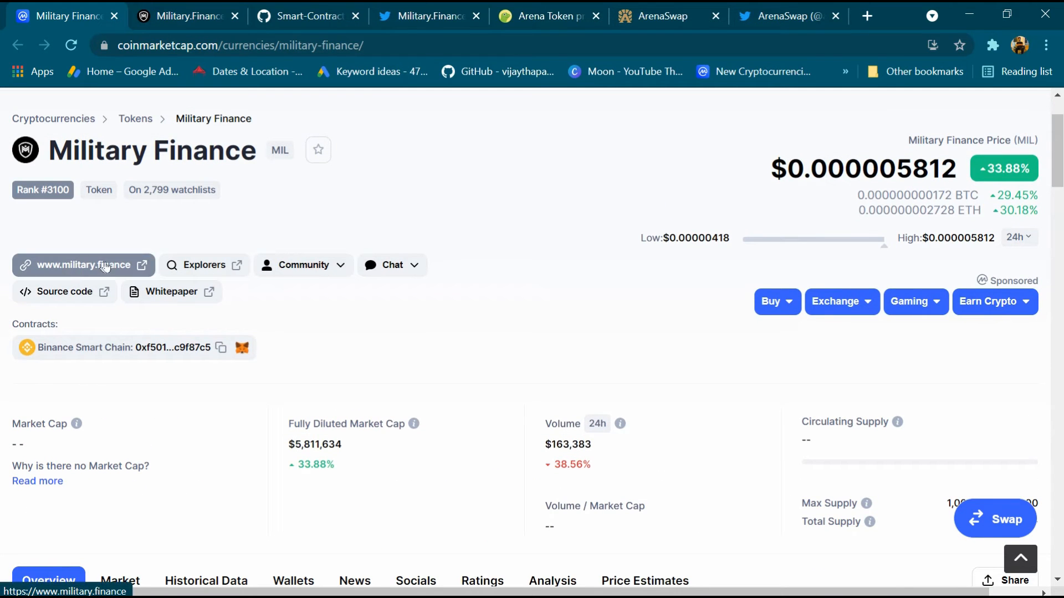
- View the Military.Finance homepage with its EARN REWARDS. HELP HEROES. banner
{"action": "left_click", "coordinate": [189, 15]}
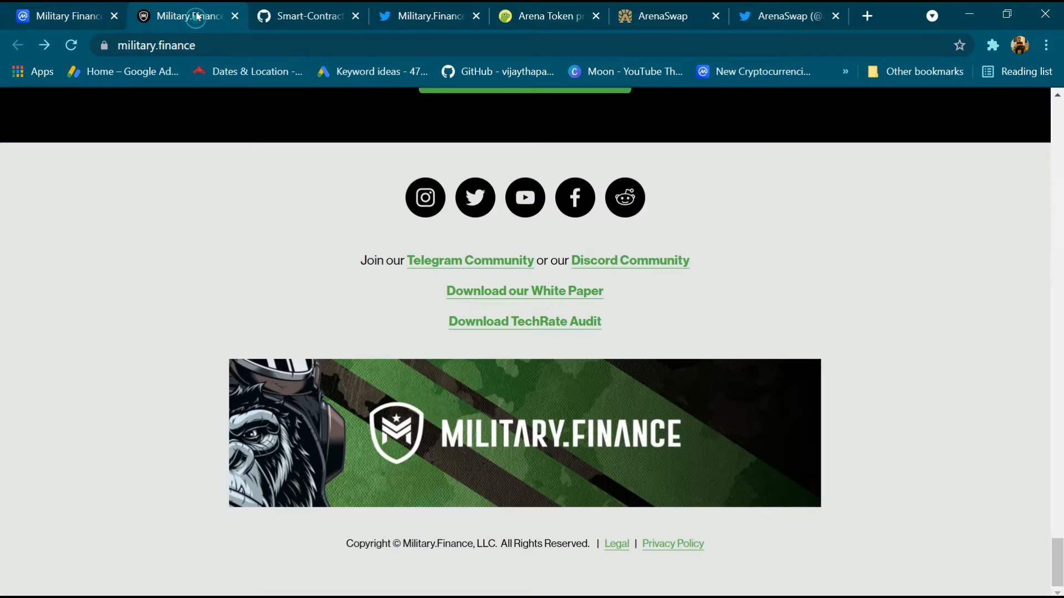
{"action": "scroll", "scroll_direction": "up", "scroll_amount": 3}
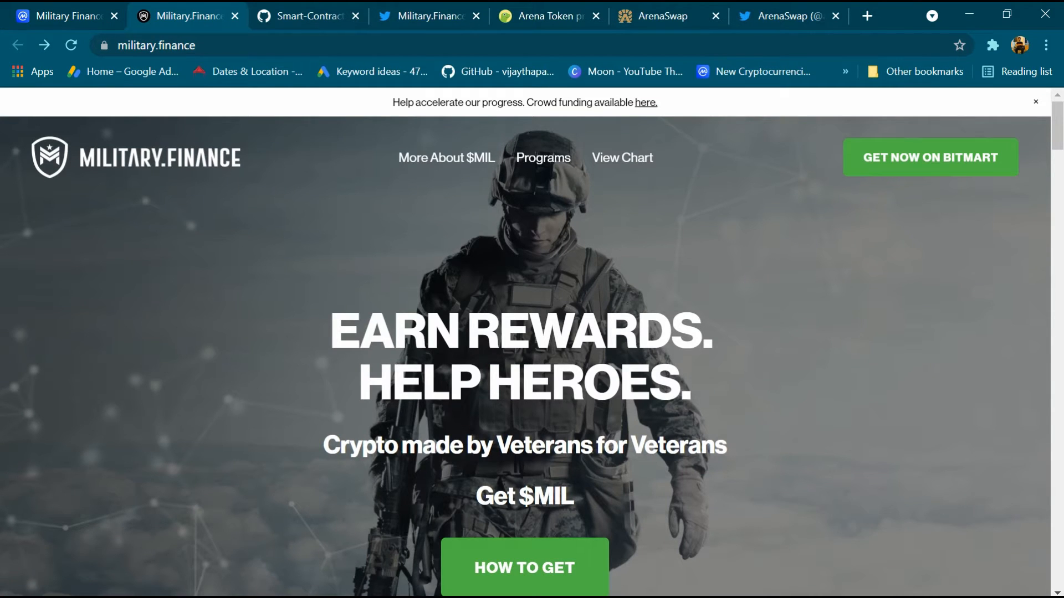
{"action": "scroll", "scroll_direction": "down", "scroll_amount": 3}
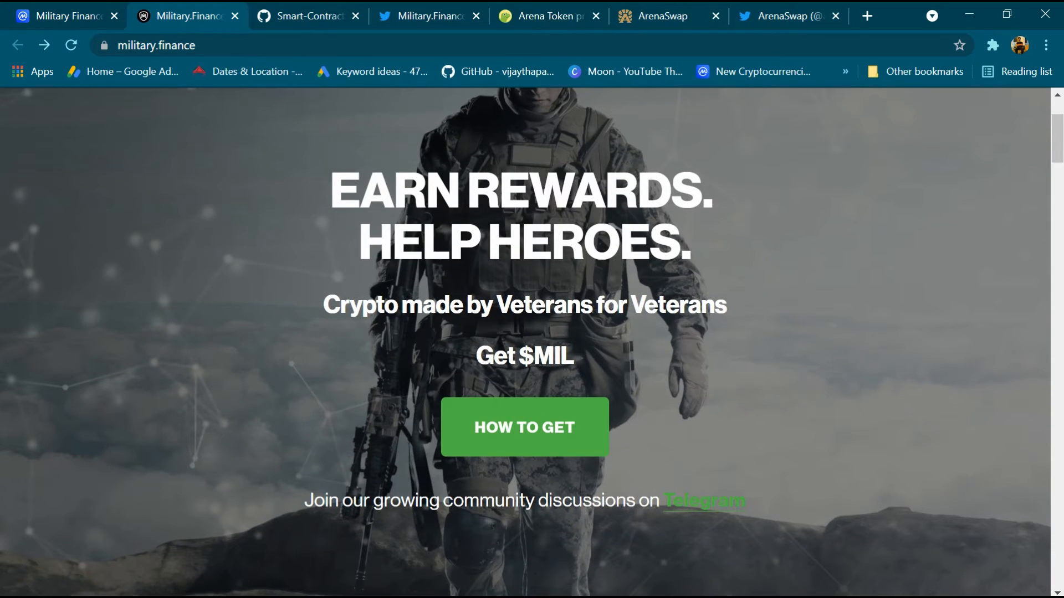
{"action": "mouse_move", "coordinate": [637, 373]}
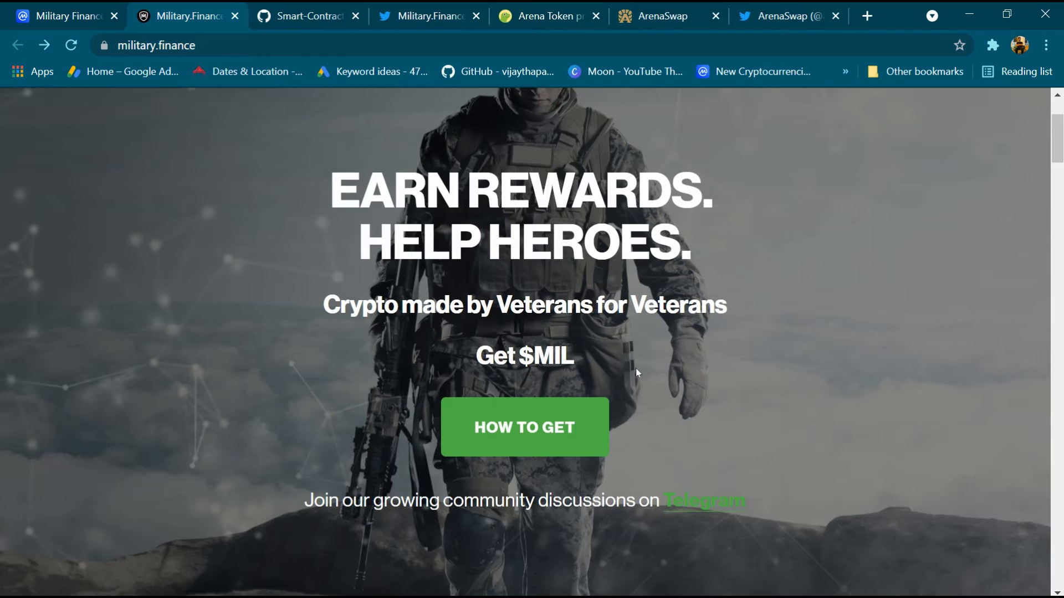
{"action": "mouse_move", "coordinate": [681, 376]}
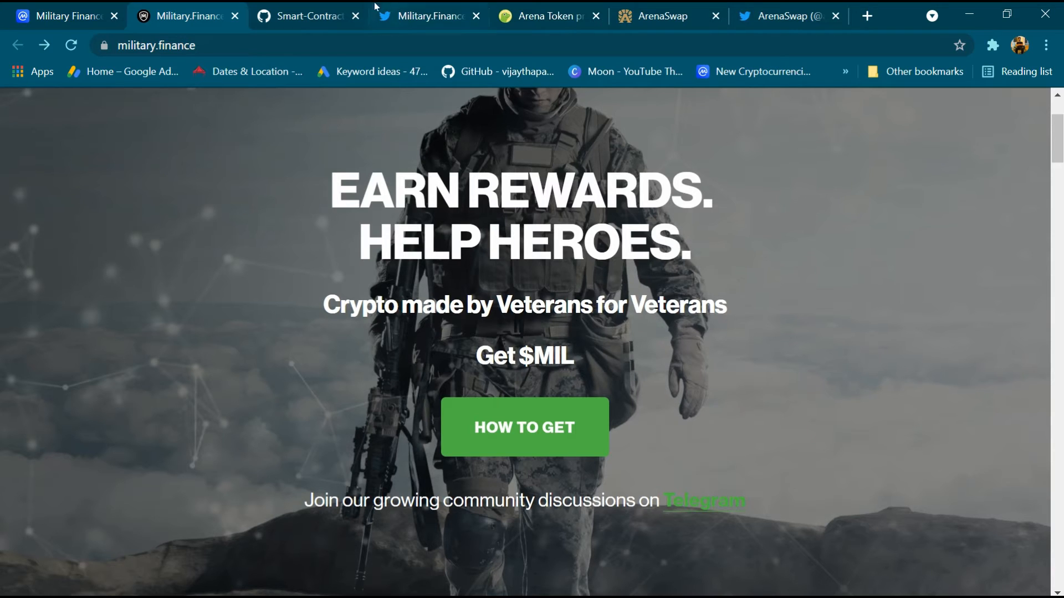
{"action": "left_click", "coordinate": [306, 15]}
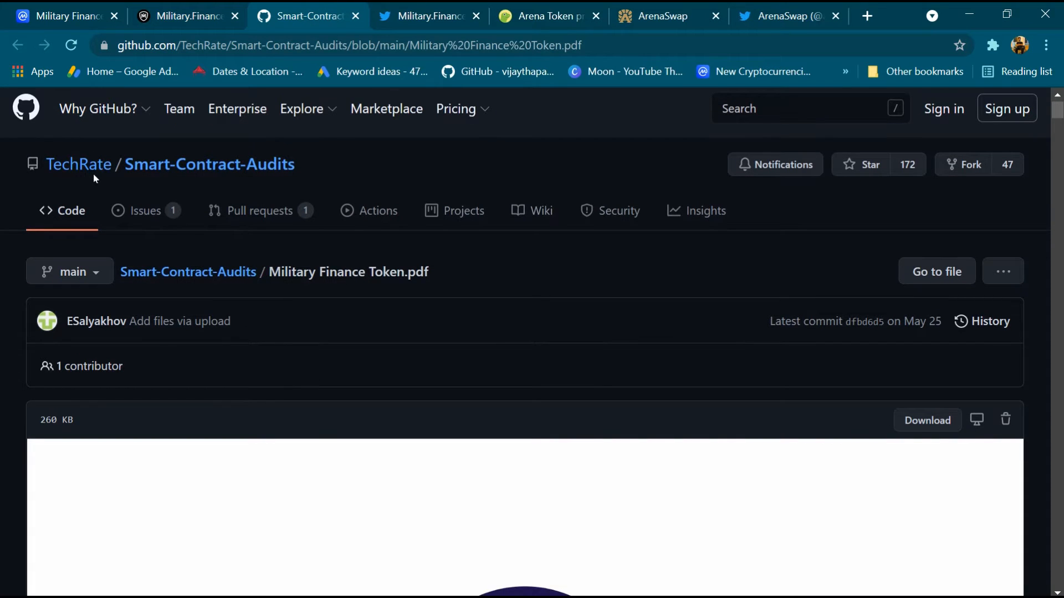
- Read through the TechRate Military Finance Token smart contract audit PDF on GitHub
{"action": "scroll", "scroll_direction": "down", "scroll_amount": 3}
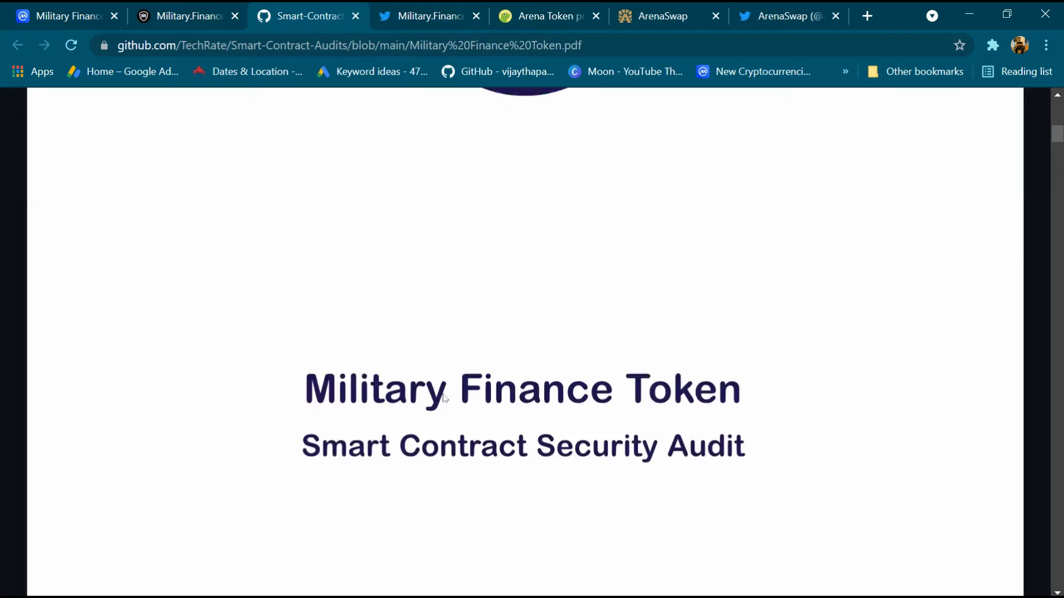
{"action": "scroll", "scroll_direction": "down", "scroll_amount": 3}
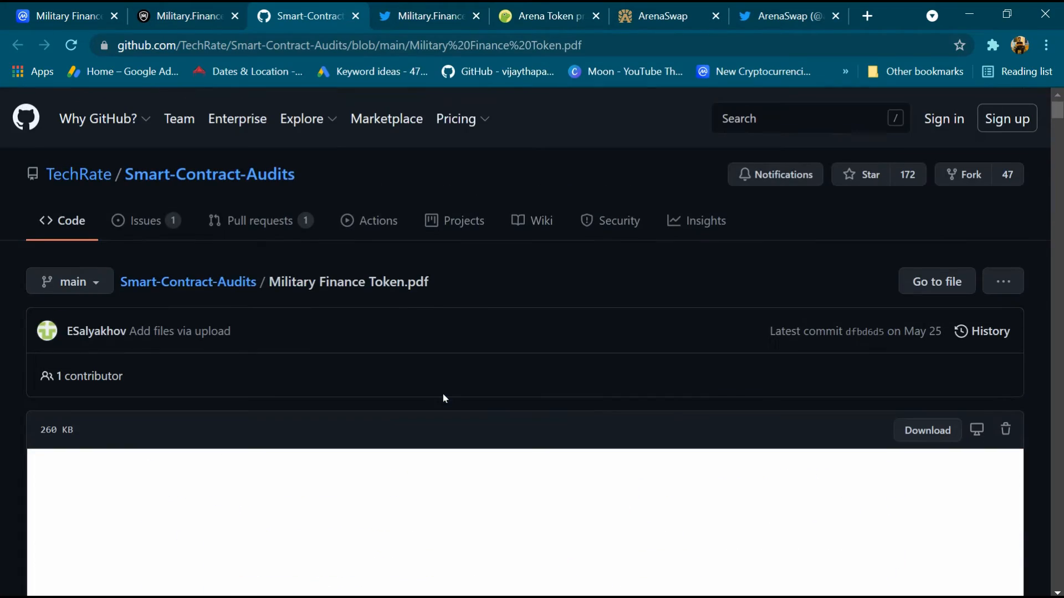
{"action": "left_click", "coordinate": [421, 16]}
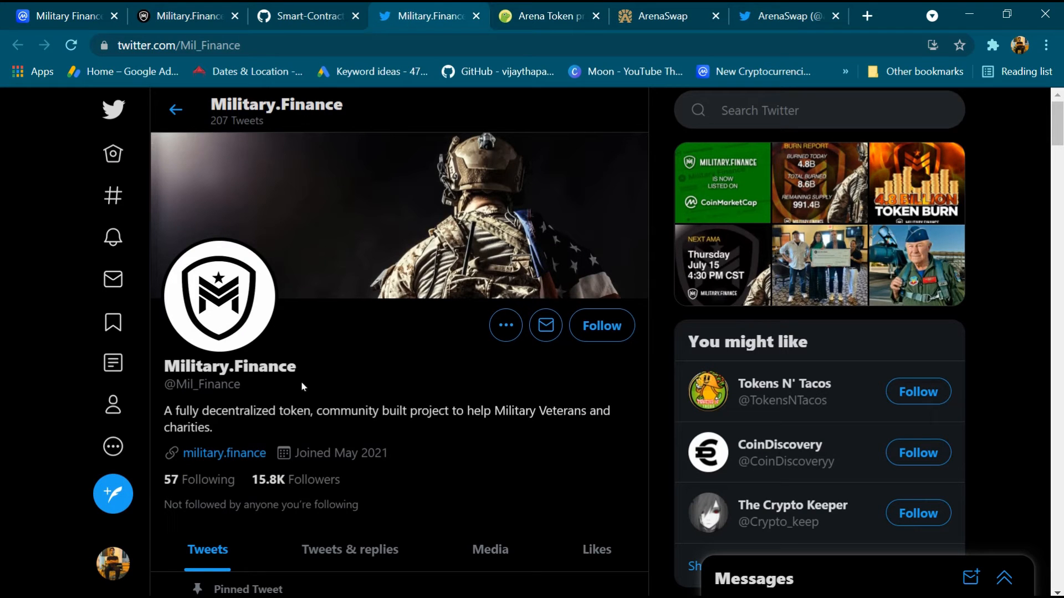
{"action": "mouse_move", "coordinate": [298, 486]}
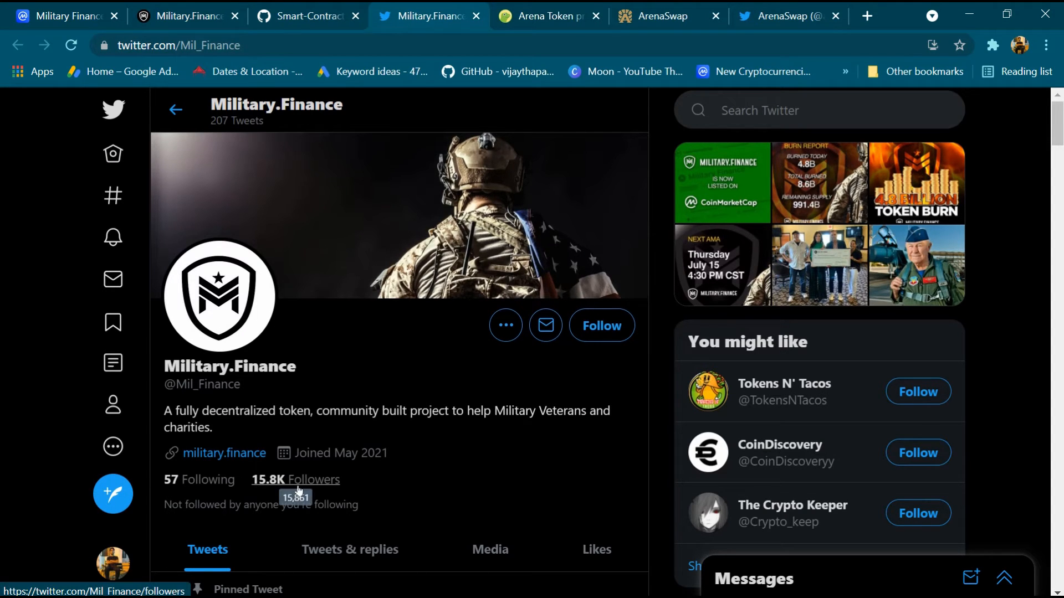
{"action": "mouse_move", "coordinate": [266, 386]}
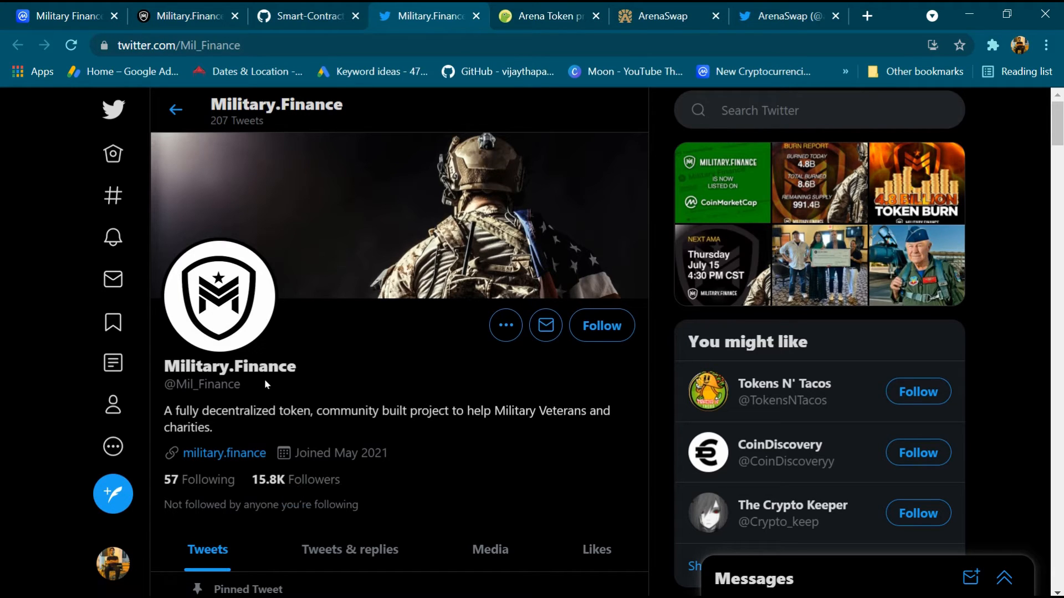
{"action": "mouse_move", "coordinate": [310, 425]}
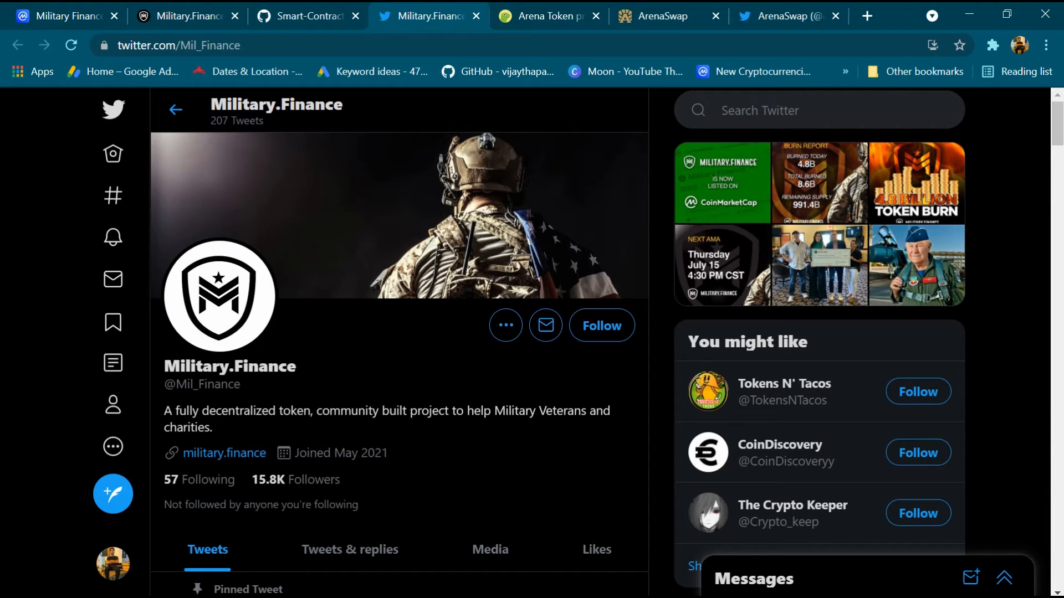
{"action": "mouse_move", "coordinate": [432, 431]}
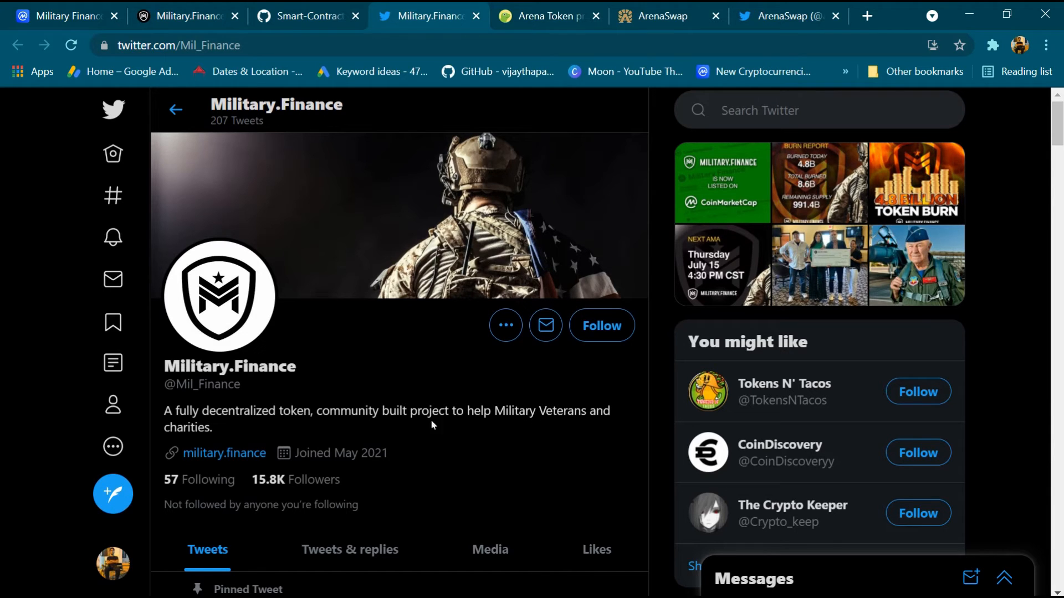
- Scroll the Military.Finance Twitter profile to its pinned CoinMarketCap listing tweet
{"action": "scroll", "scroll_direction": "down", "scroll_amount": 3}
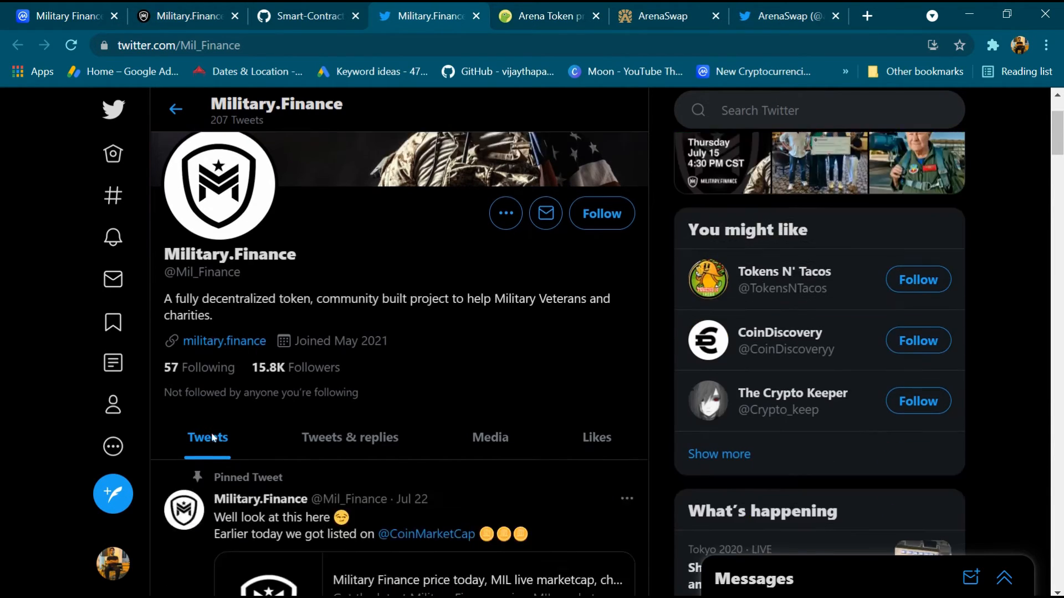
{"action": "scroll", "scroll_direction": "down", "scroll_amount": 3}
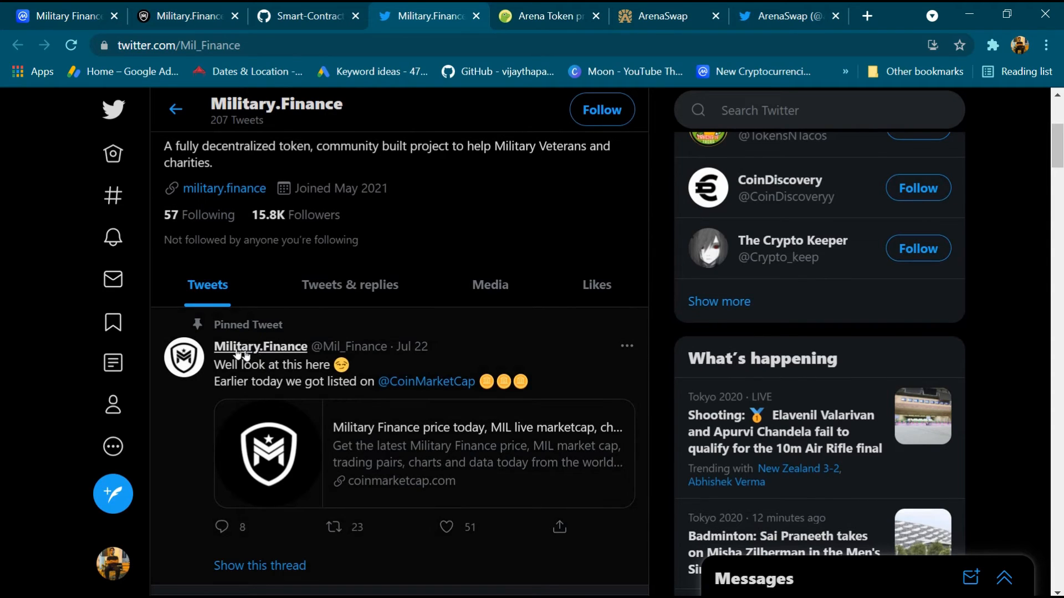
{"action": "mouse_move", "coordinate": [239, 386]}
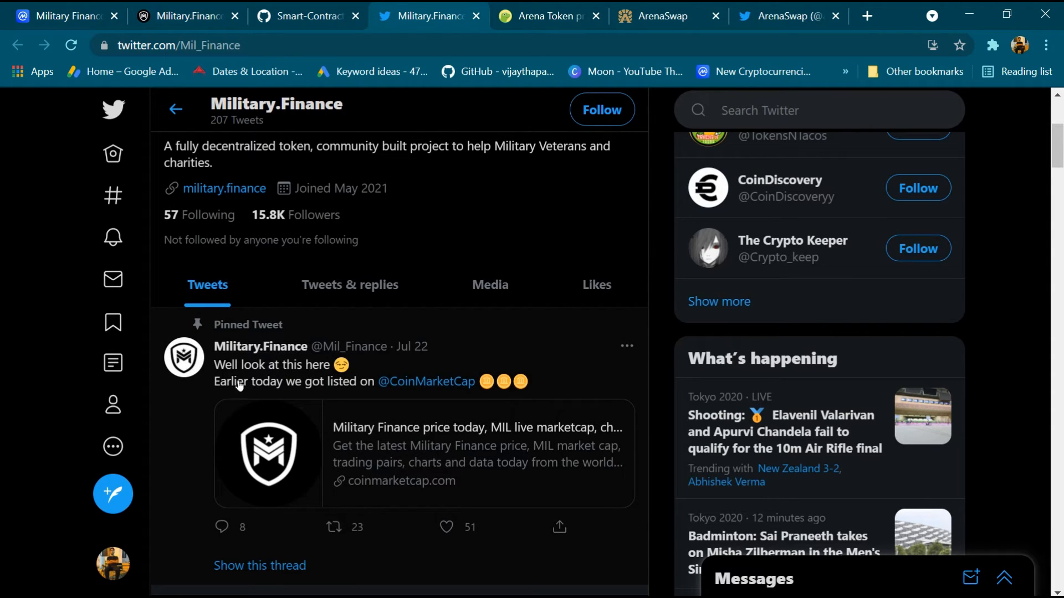
{"action": "mouse_move", "coordinate": [344, 388]}
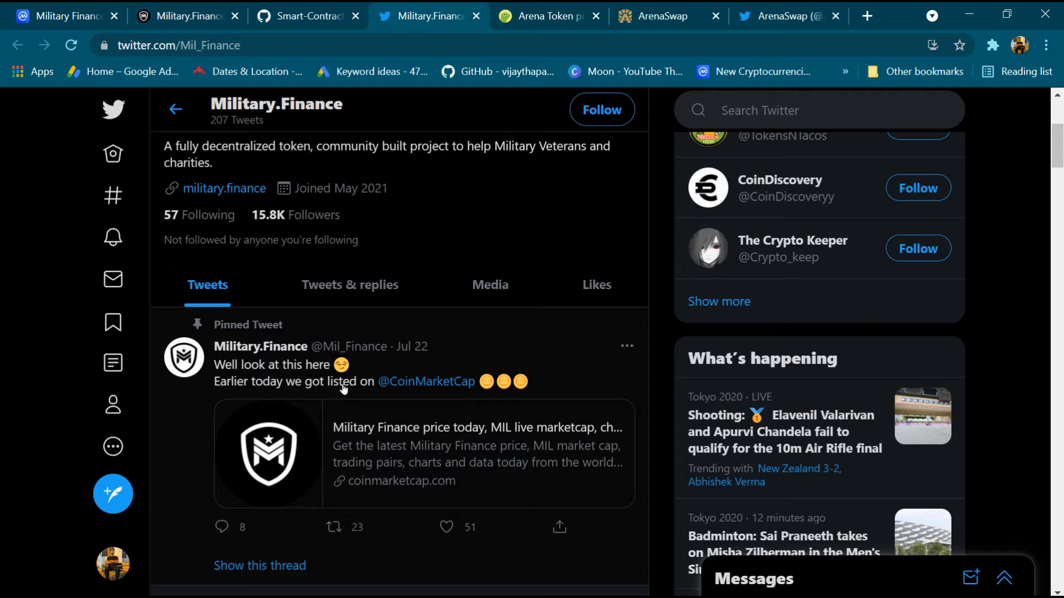
{"action": "scroll", "scroll_direction": "down", "scroll_amount": 3}
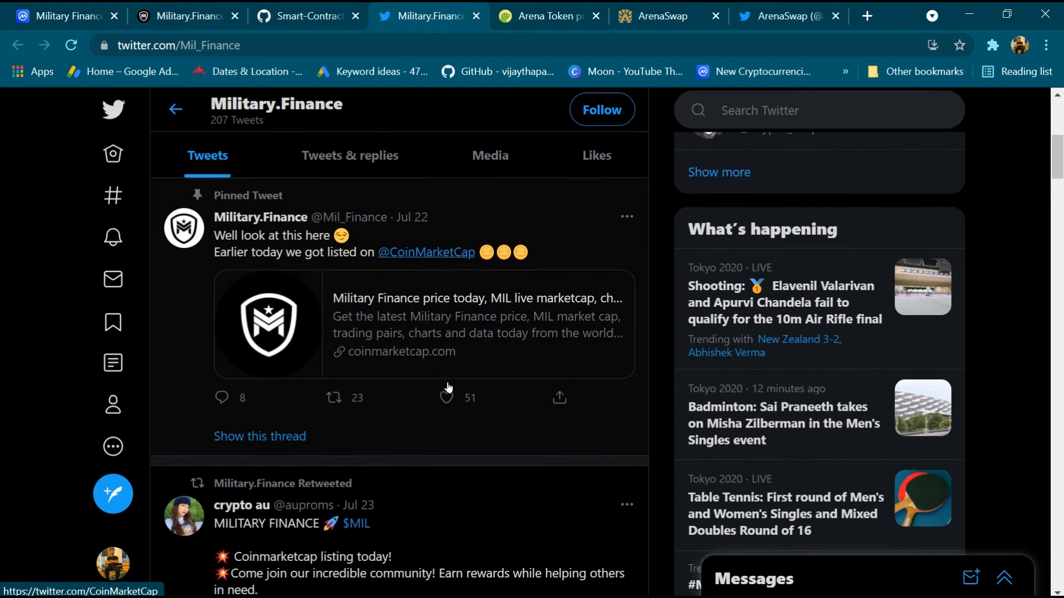
- Read the Tokenomics section on military.finance, highlighting the '3% to liquidity' share of the 8% fee
{"action": "left_click", "coordinate": [189, 16]}
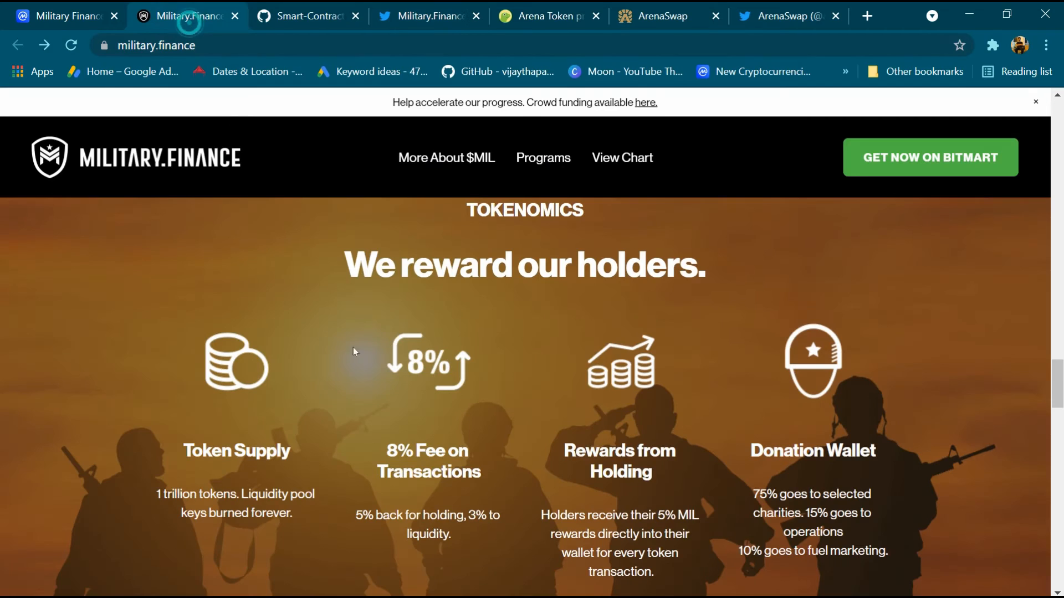
{"action": "left_click", "coordinate": [521, 211]}
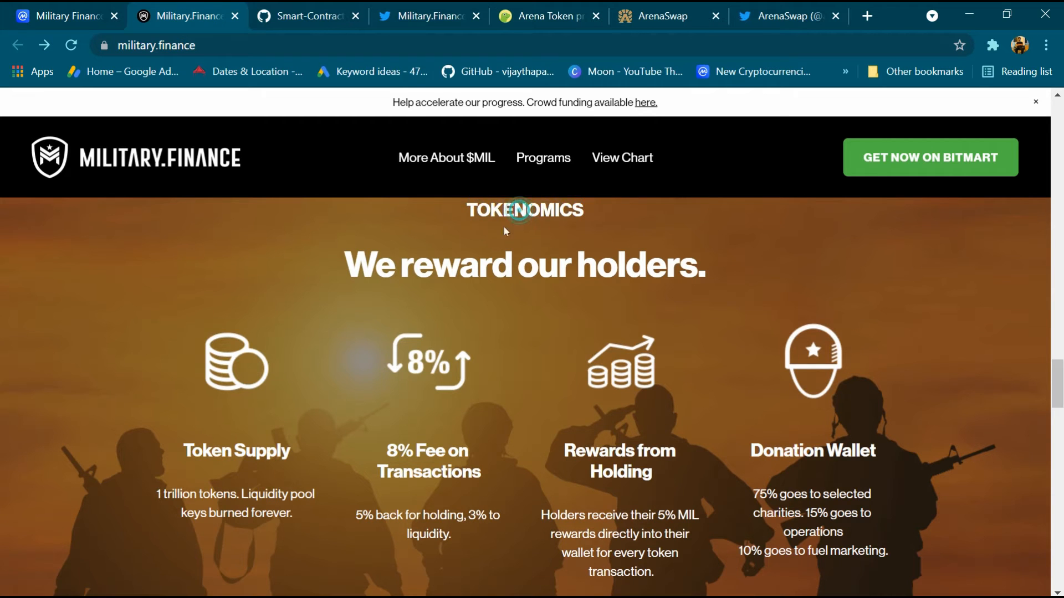
{"action": "scroll", "scroll_direction": "down", "scroll_amount": 3}
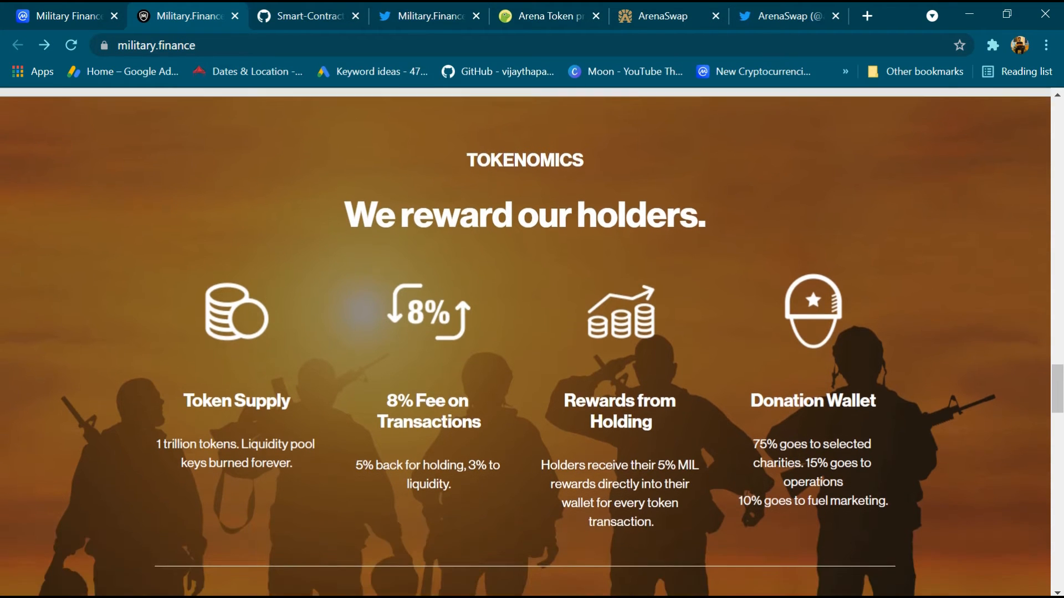
{"action": "scroll", "scroll_direction": "down", "scroll_amount": 3}
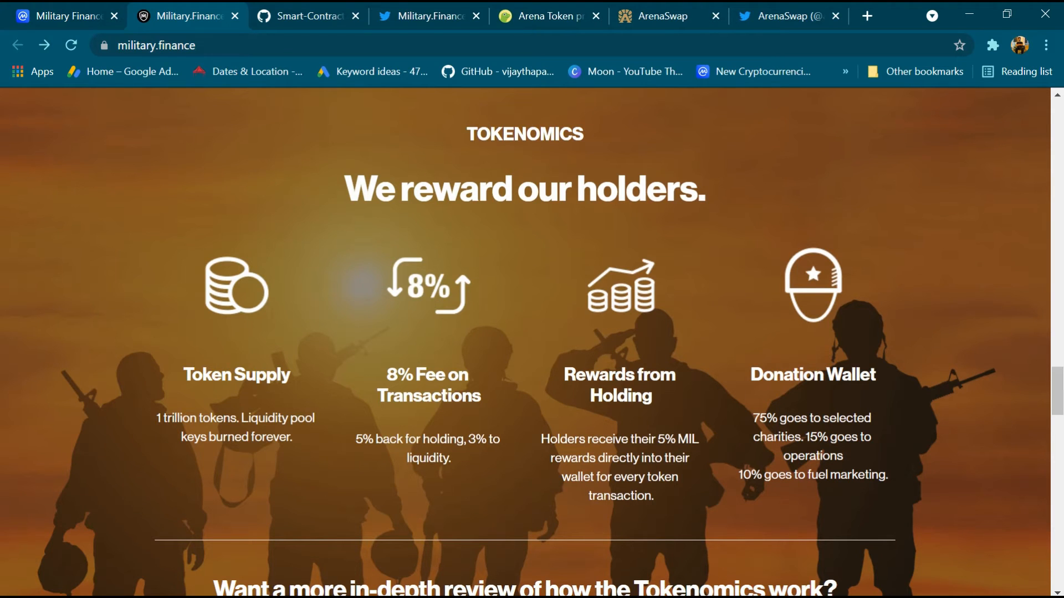
{"action": "mouse_move", "coordinate": [406, 357]}
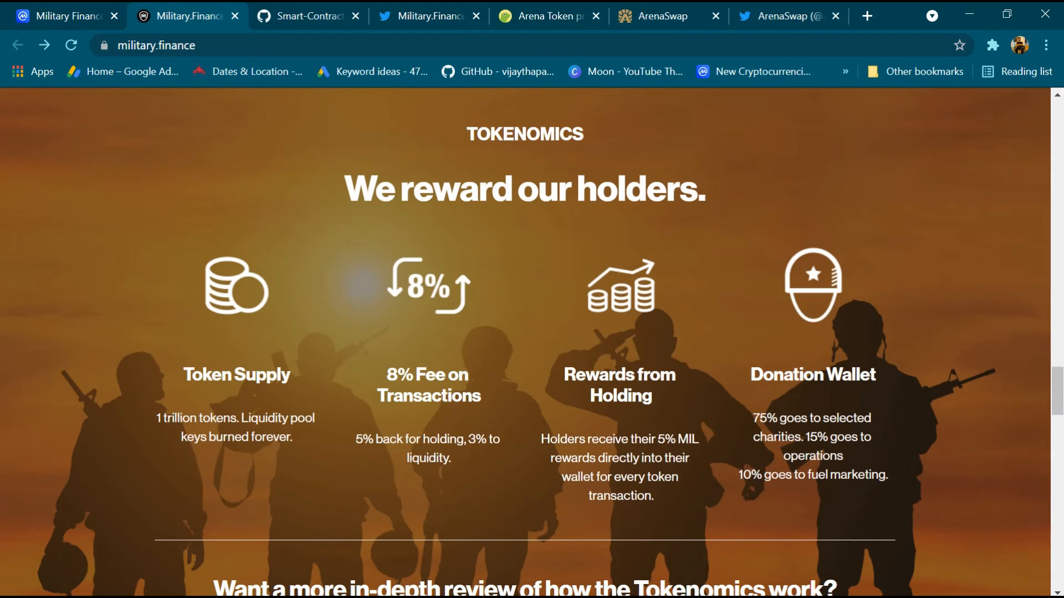
{"action": "scroll", "scroll_direction": "down", "scroll_amount": 3}
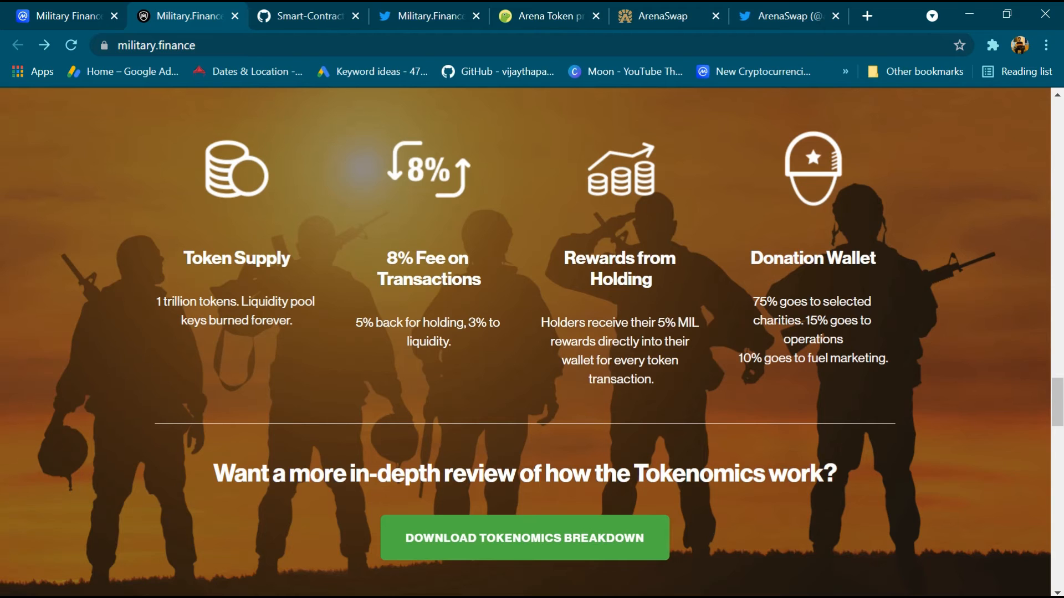
{"action": "left_click_drag", "start_coordinate": [468, 323], "coordinate": [450, 341]}
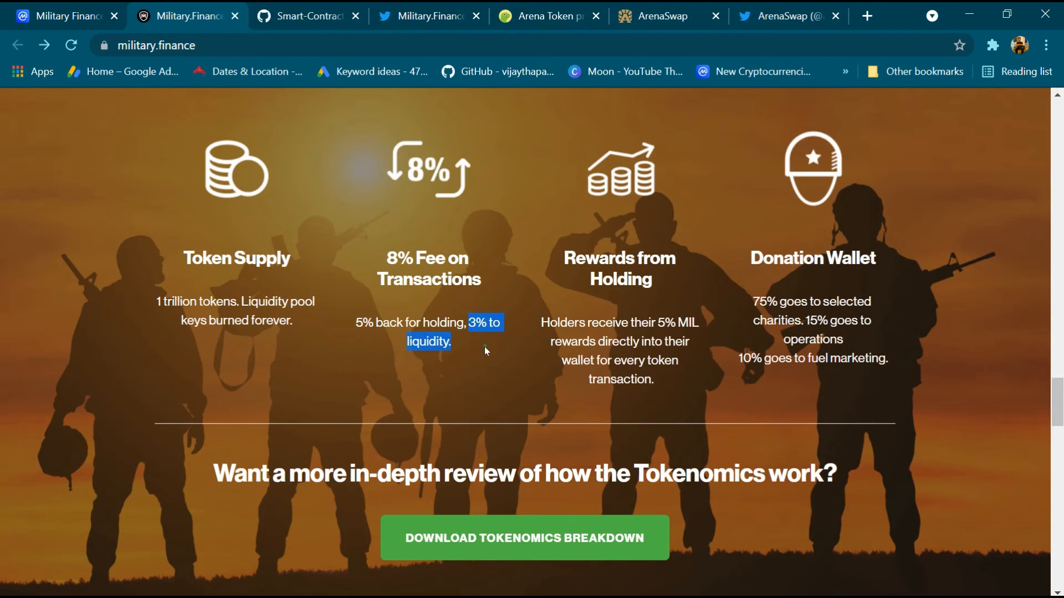
{"action": "left_click", "coordinate": [612, 301]}
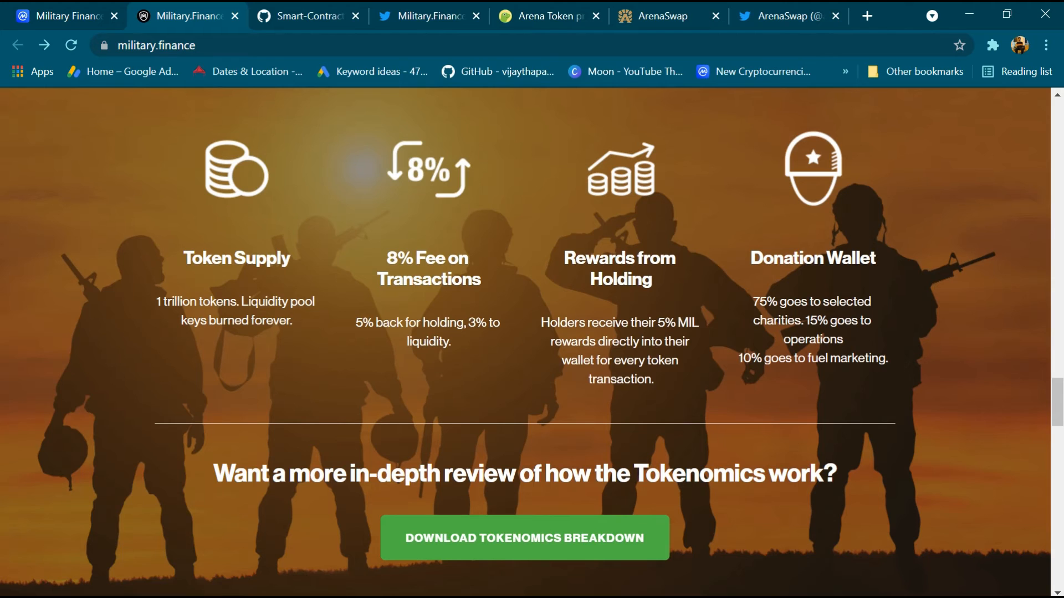
{"action": "mouse_move", "coordinate": [824, 251]}
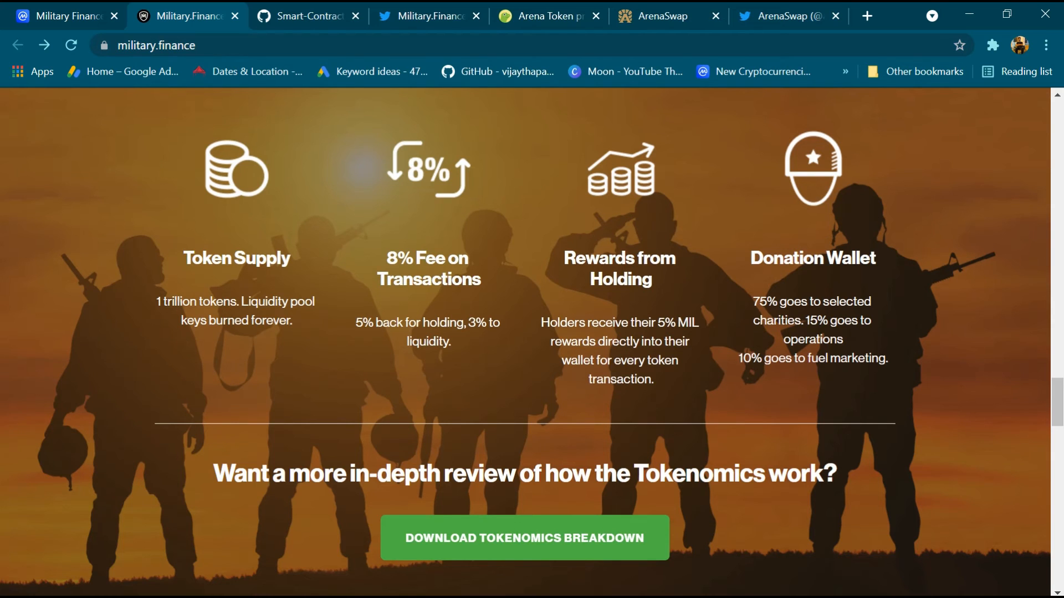
- Review the three-phase Road Map, highlighting milestones such as Solidity Audit
{"action": "scroll", "scroll_direction": "down", "scroll_amount": 3}
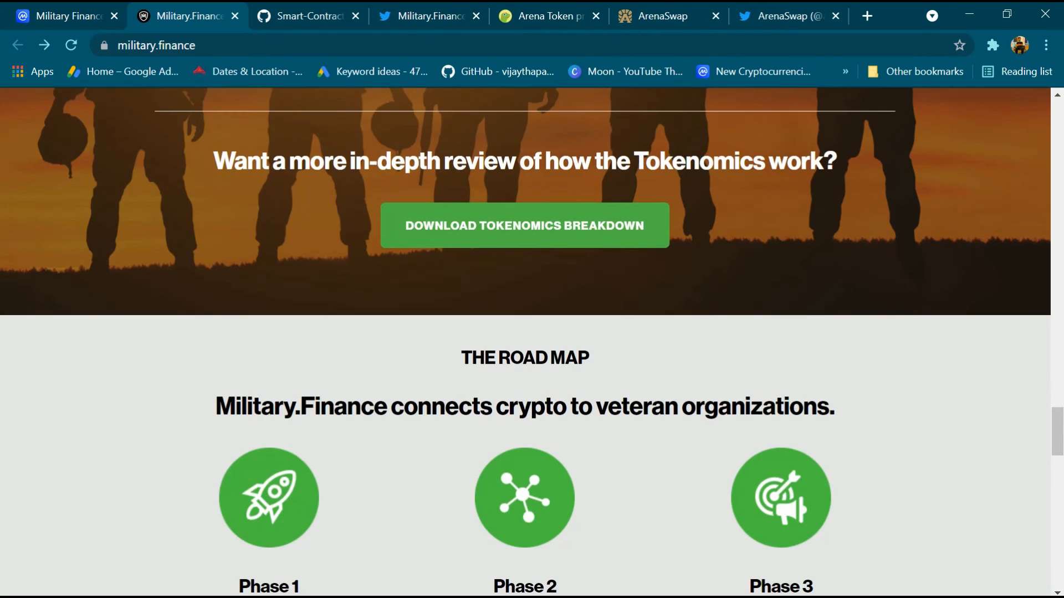
{"action": "scroll", "scroll_direction": "down", "scroll_amount": 3}
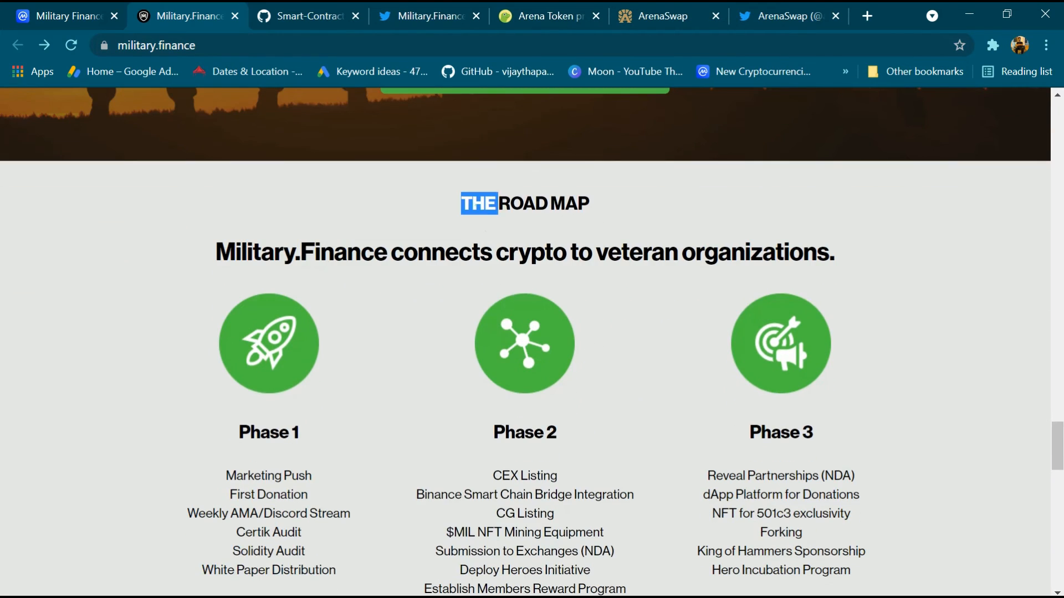
{"action": "scroll", "scroll_direction": "down", "scroll_amount": 3}
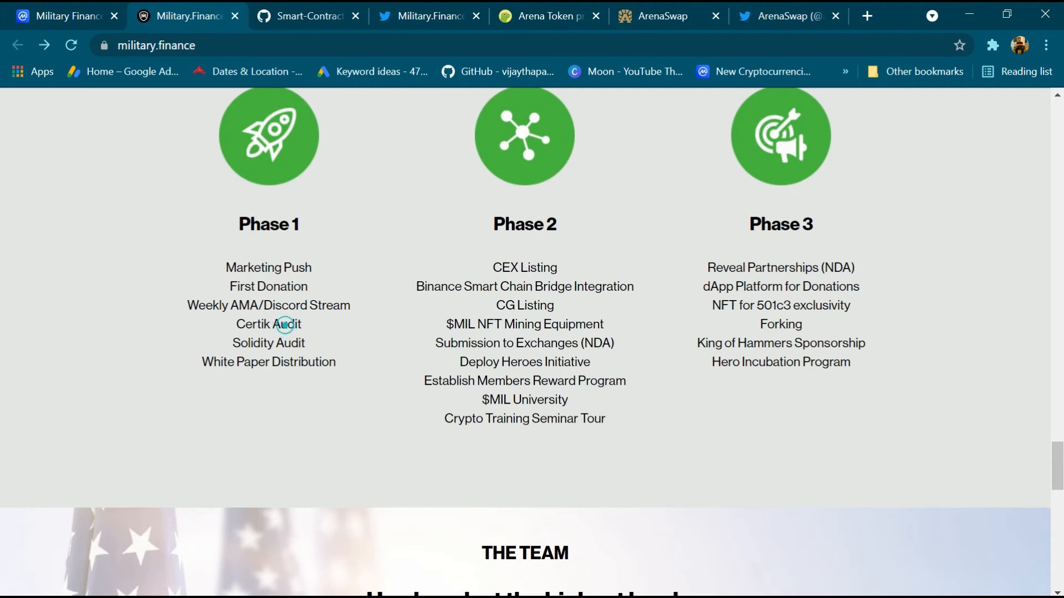
{"action": "double_click", "coordinate": [269, 344]}
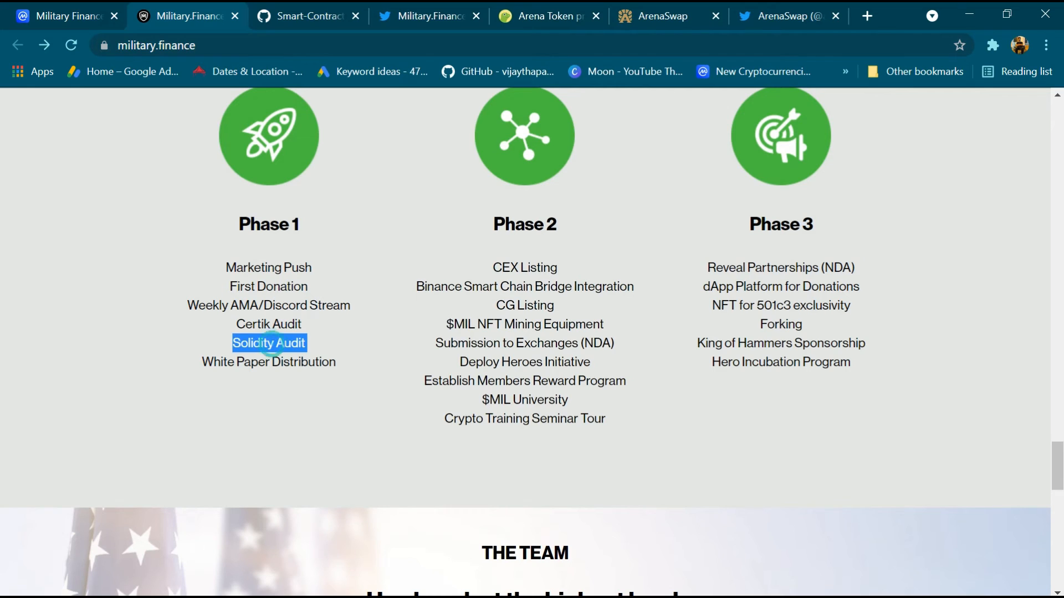
{"action": "left_click", "coordinate": [270, 377]}
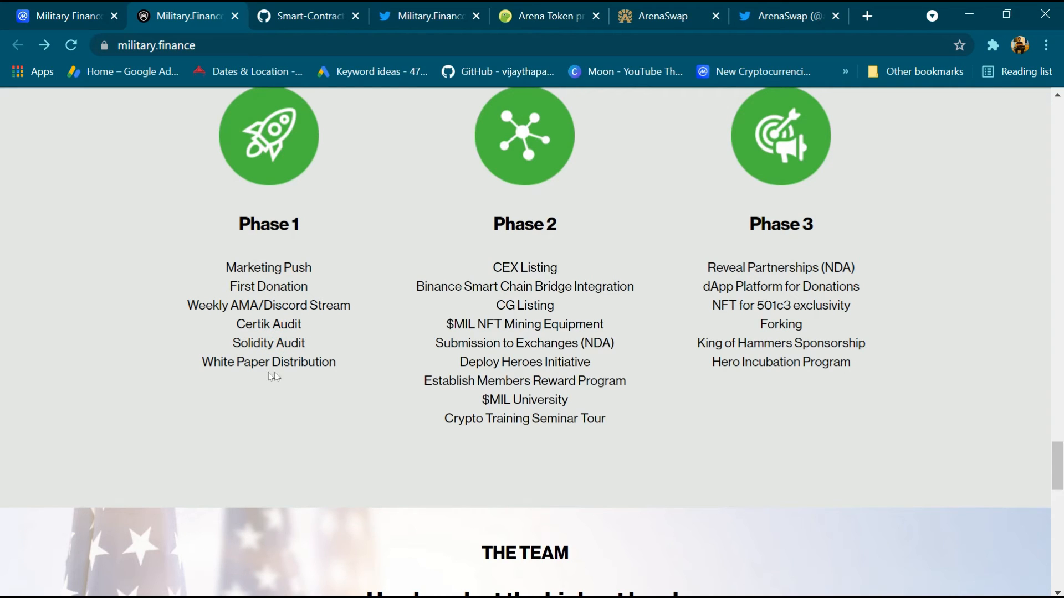
{"action": "double_click", "coordinate": [519, 224]}
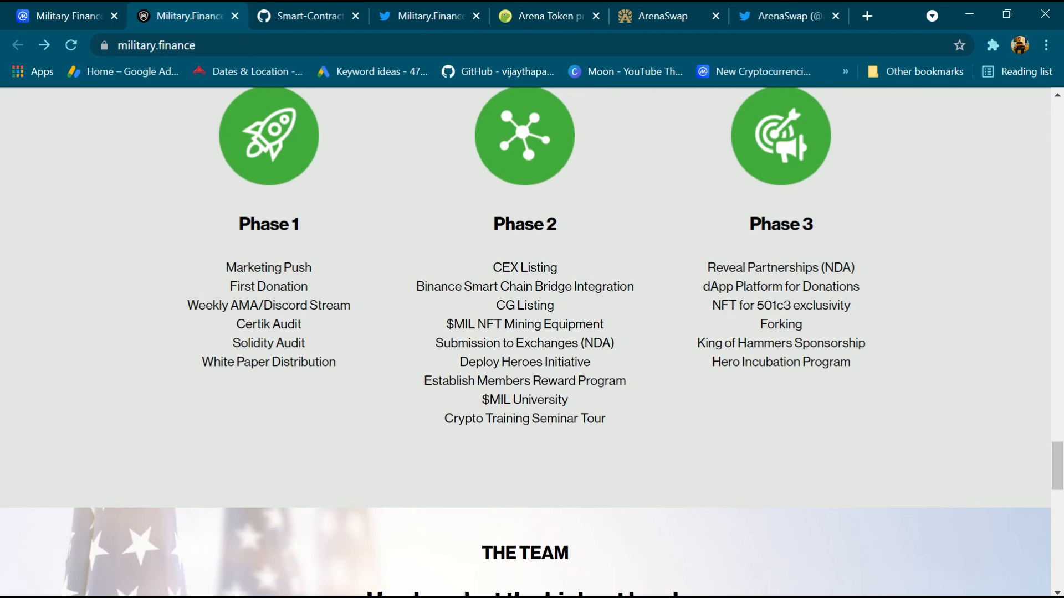
{"action": "scroll", "scroll_direction": "down", "scroll_amount": 3}
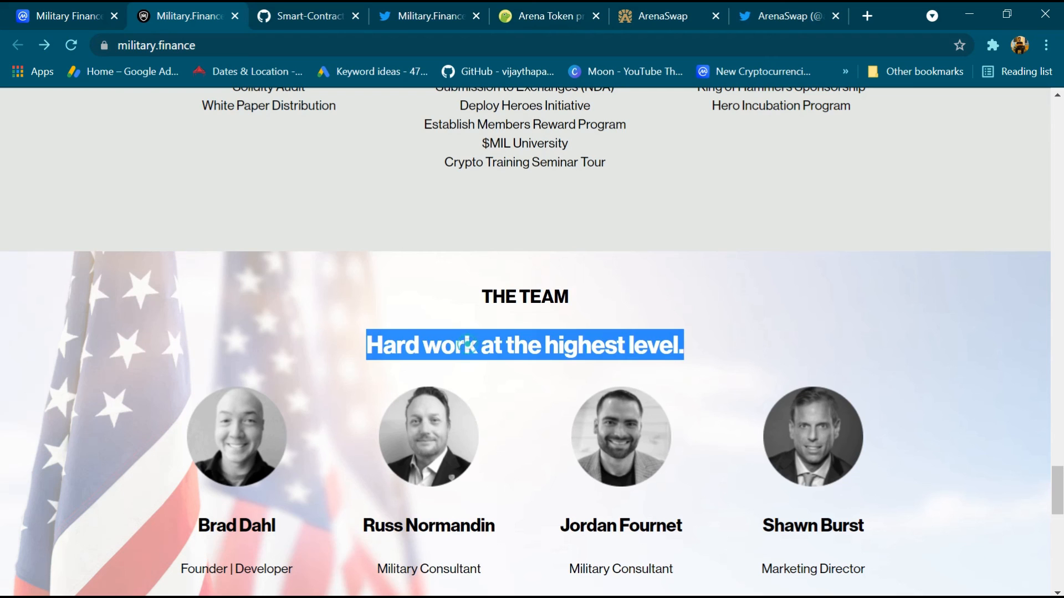
- Review The Team section, highlighting the Military Consultant and Marketing Director roles
{"action": "scroll", "scroll_direction": "down", "scroll_amount": 3}
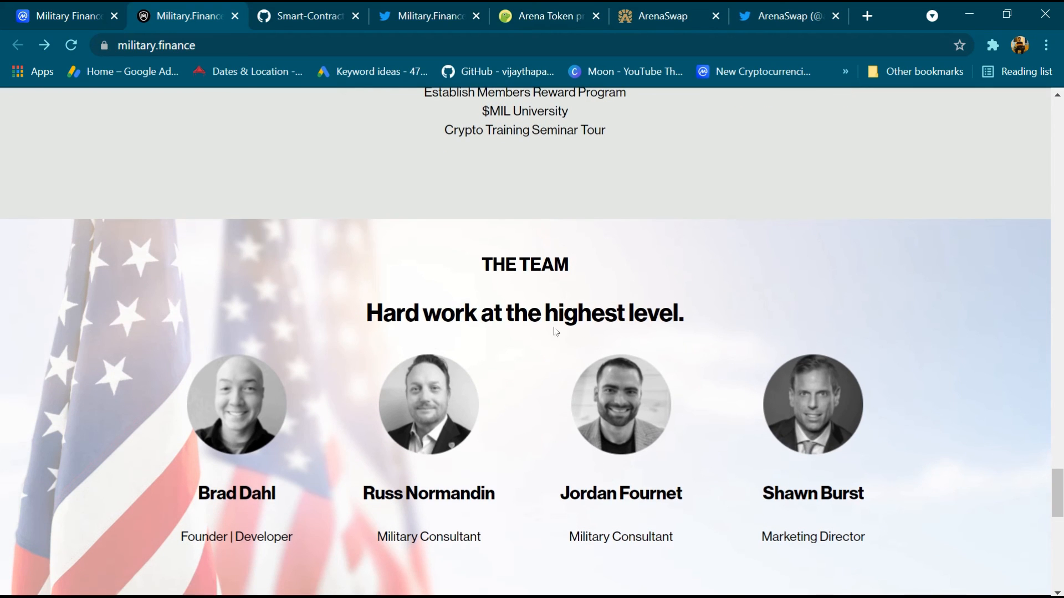
{"action": "scroll", "scroll_direction": "down", "scroll_amount": 3}
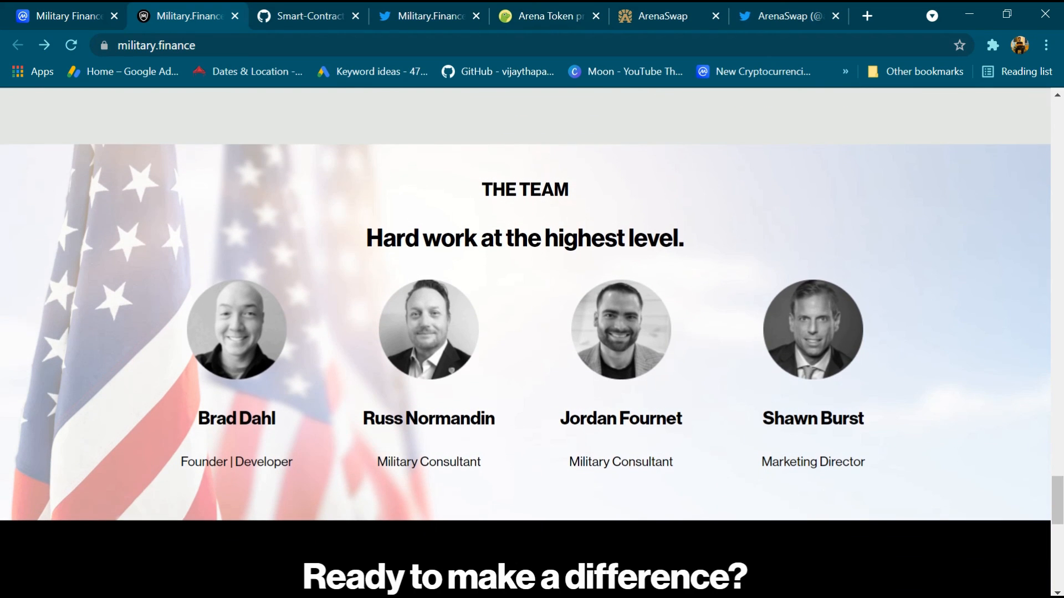
{"action": "left_click", "coordinate": [191, 462]}
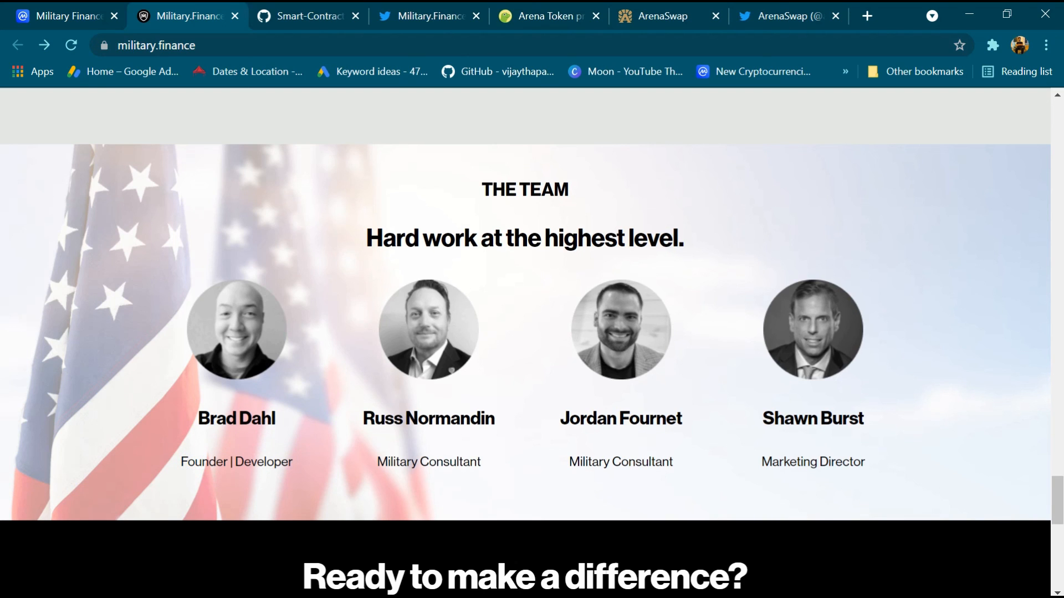
{"action": "double_click", "coordinate": [397, 463]}
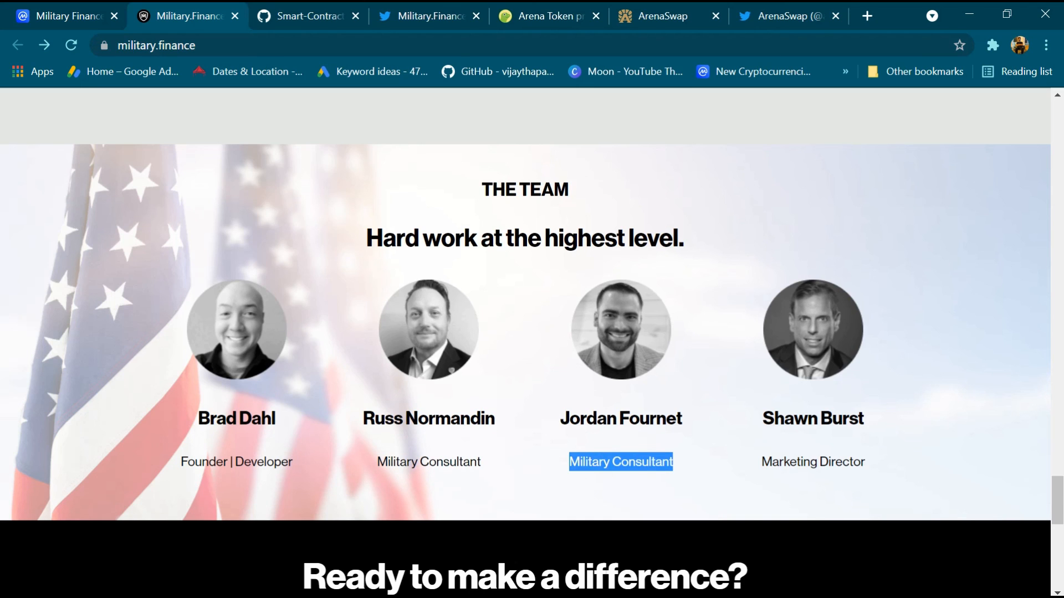
{"action": "left_click", "coordinate": [593, 419]}
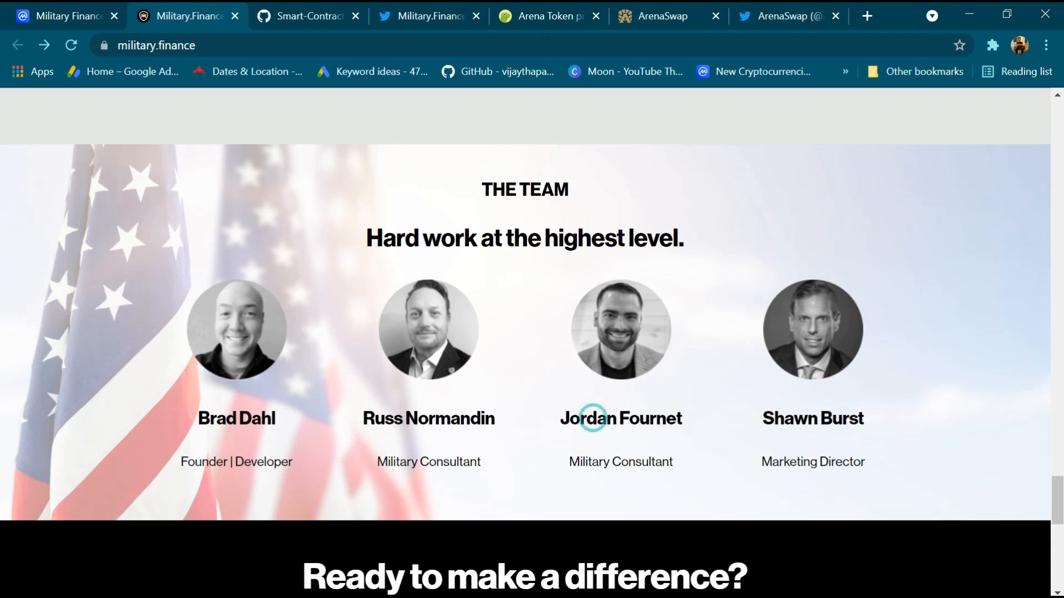
{"action": "double_click", "coordinate": [813, 462]}
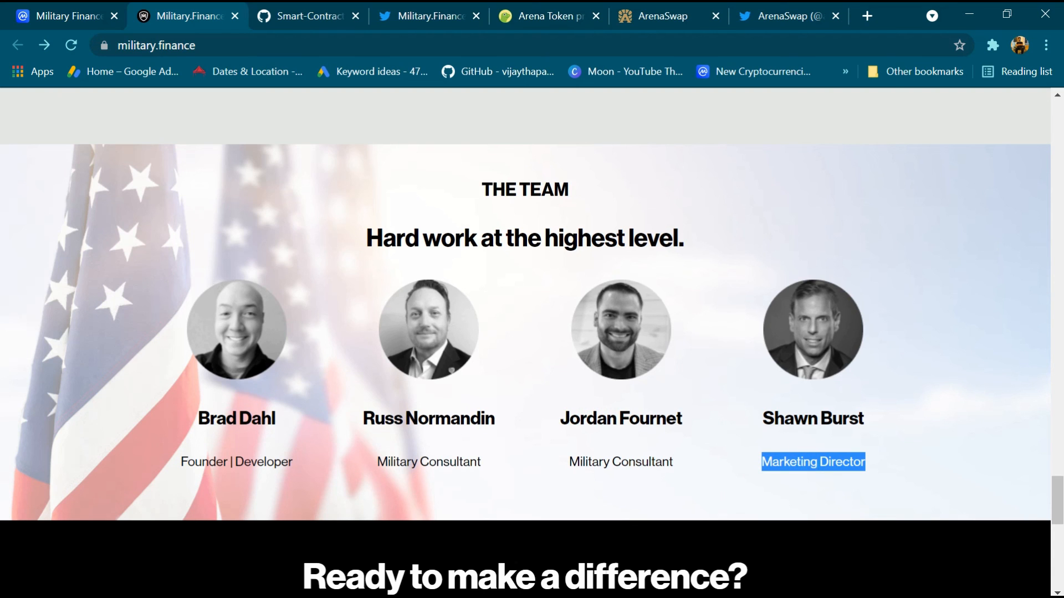
- Return to the top of the homepage showing the EARN REWARDS. HELP HEROES. banner
{"action": "scroll", "scroll_direction": "up", "scroll_amount": 3}
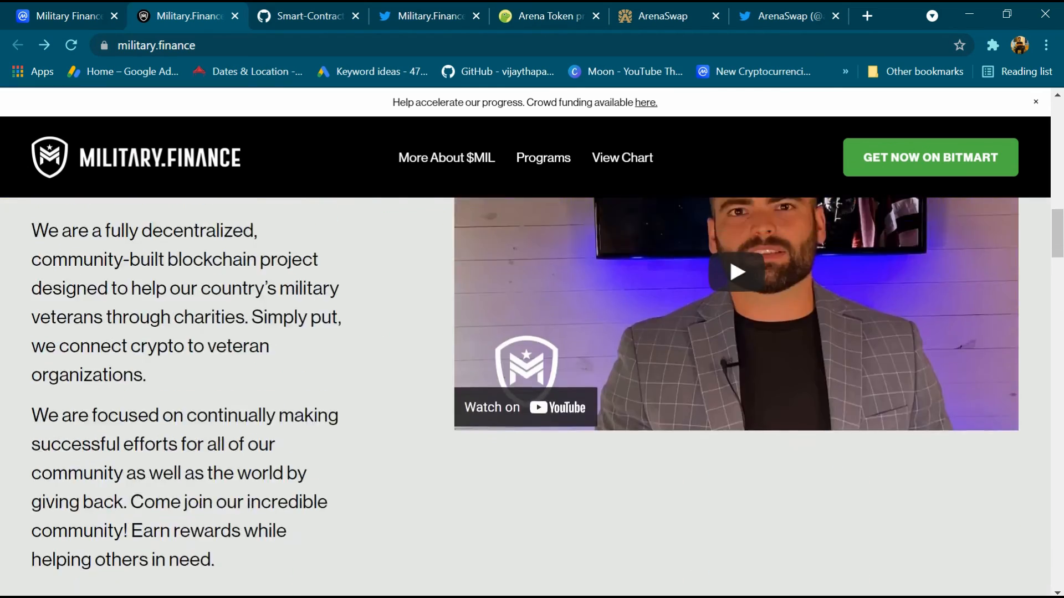
{"action": "scroll", "scroll_direction": "up", "scroll_amount": 3}
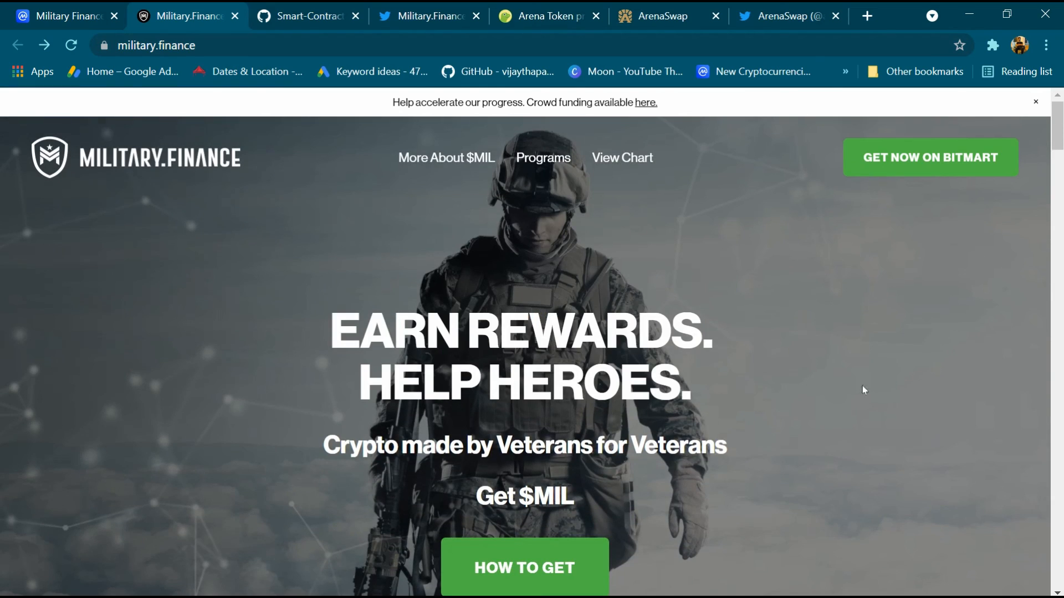